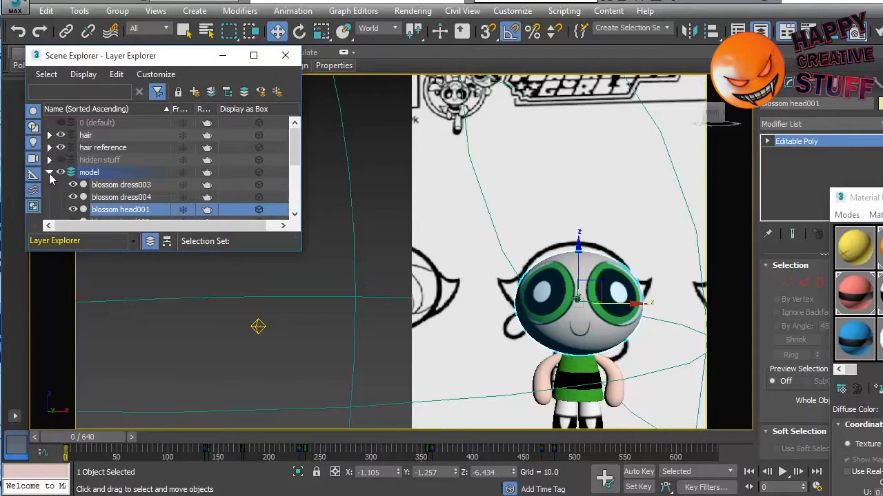
# Collapse the model layer's object list and close the Scene Explorer.
pyautogui.click(50, 172)
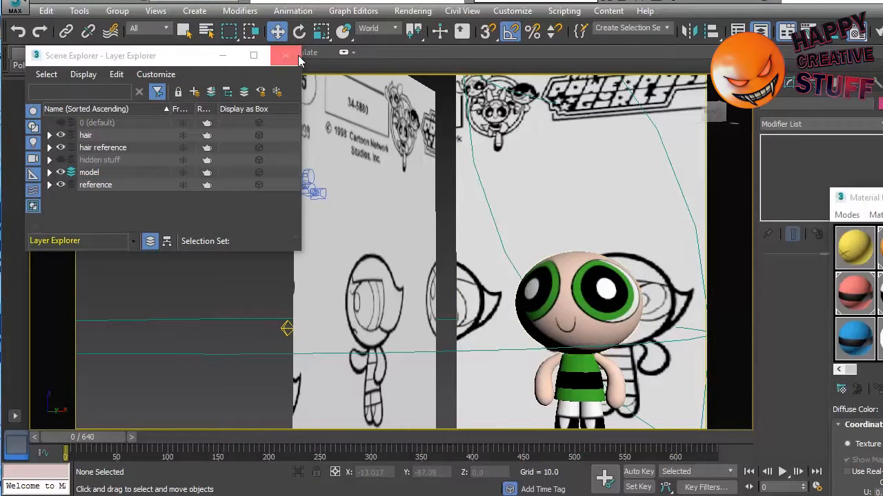
pyautogui.click(285, 56)
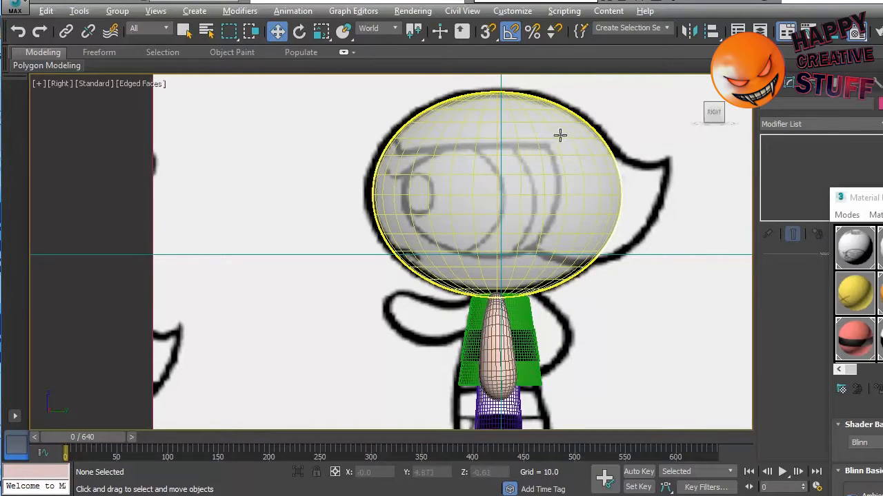
# Shift-scale blossom head001 to clone it as a Copy, blossom head003.
pyautogui.click(496, 193)
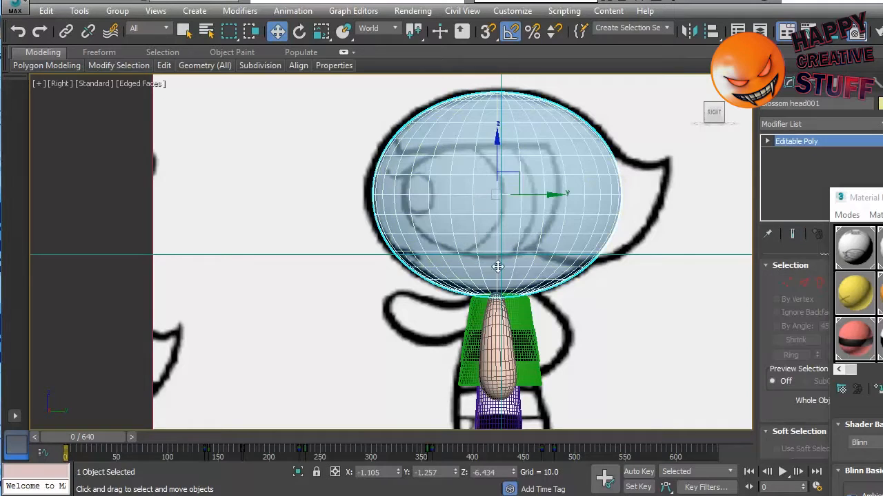
pyautogui.click(320, 30)
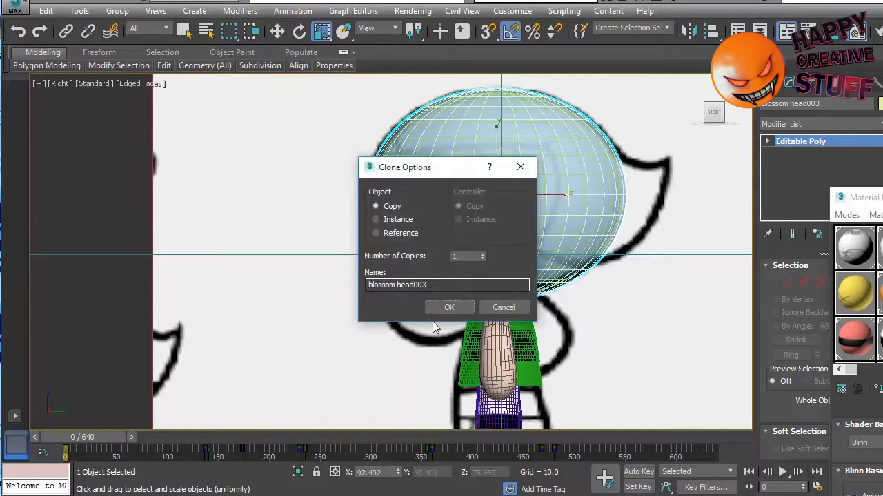
pyautogui.click(449, 307)
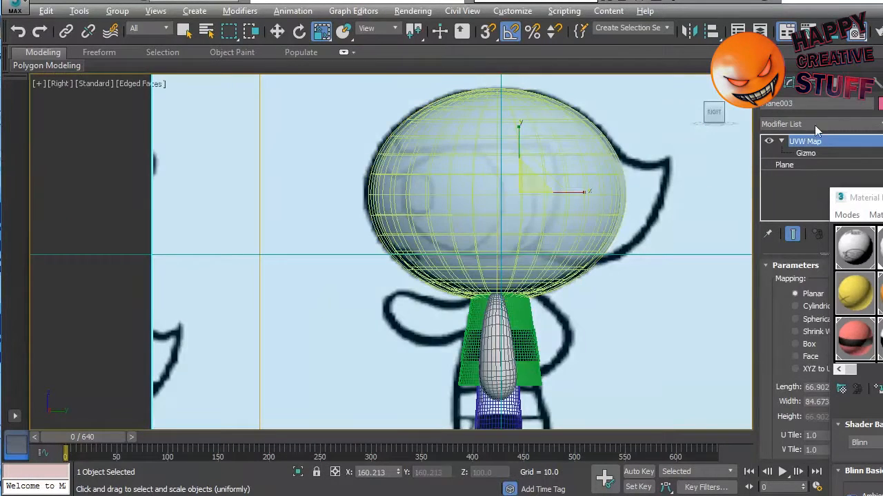
# Pick the Line shape tool to trace the hair cap profile over the head.
pyautogui.click(768, 102)
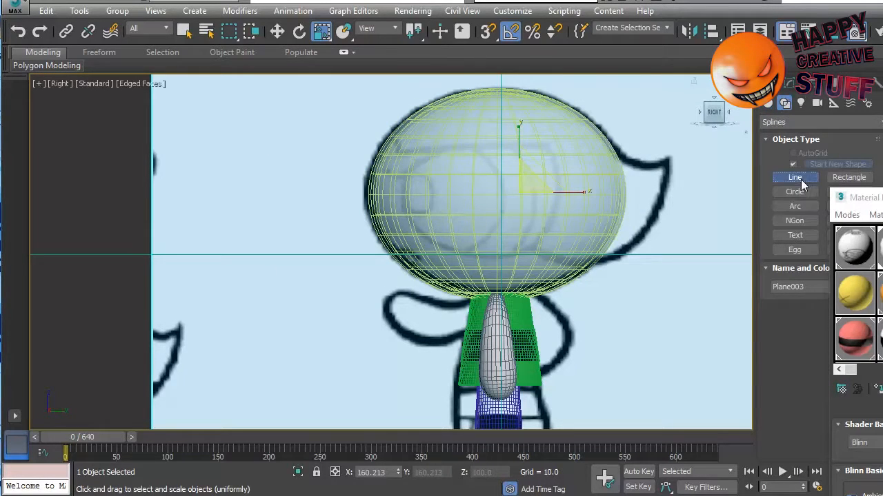
pyautogui.click(795, 177)
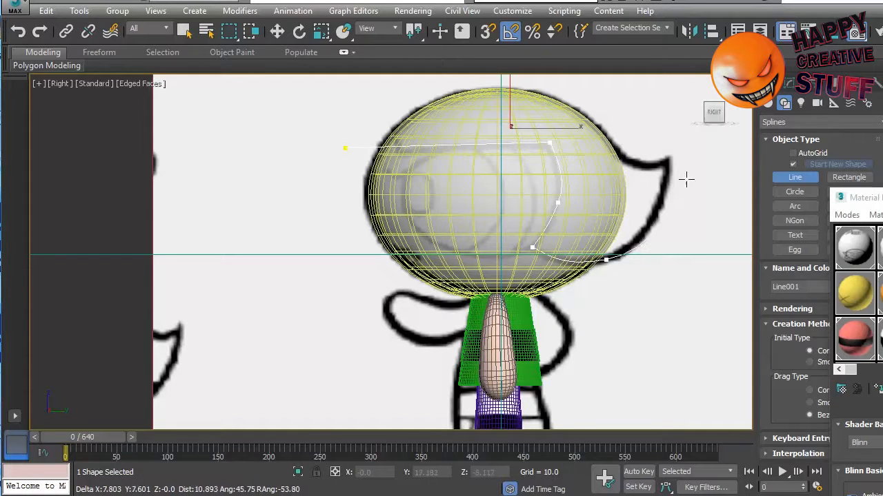
pyautogui.moveTo(678, 300)
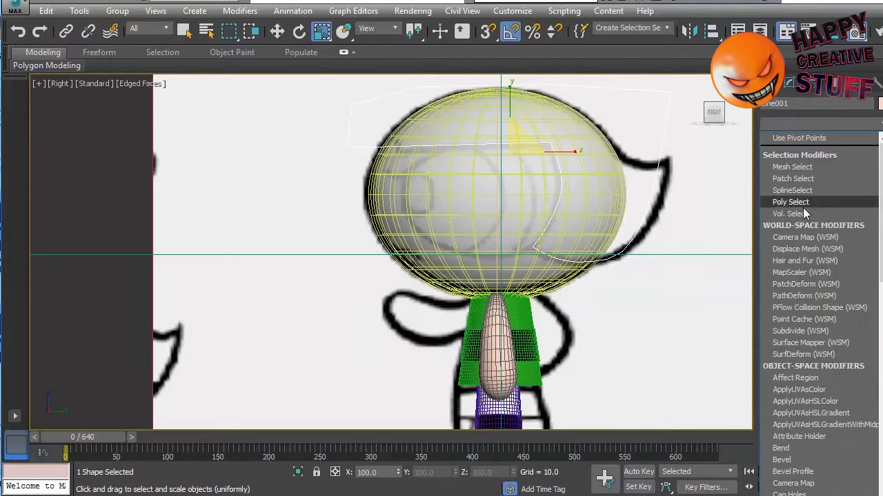
# Apply Extrude to the hair outline and convert the slab to Editable Poly.
pyautogui.scroll(-3)
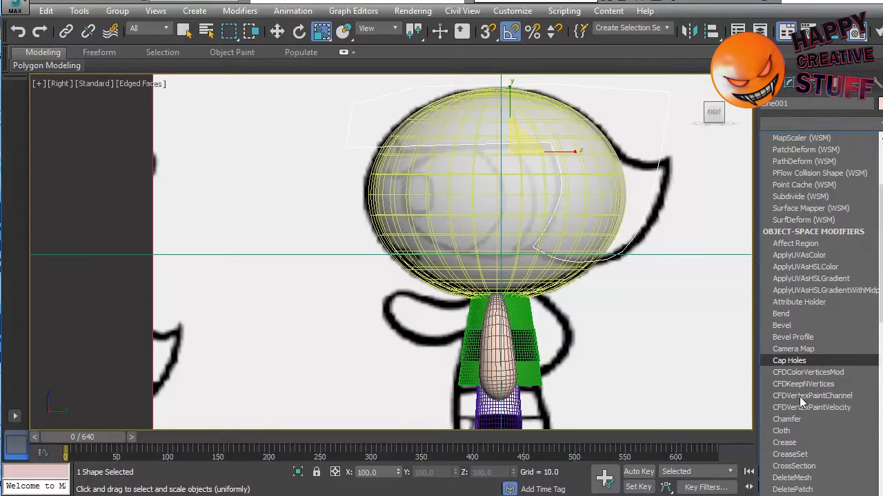
pyautogui.scroll(-3)
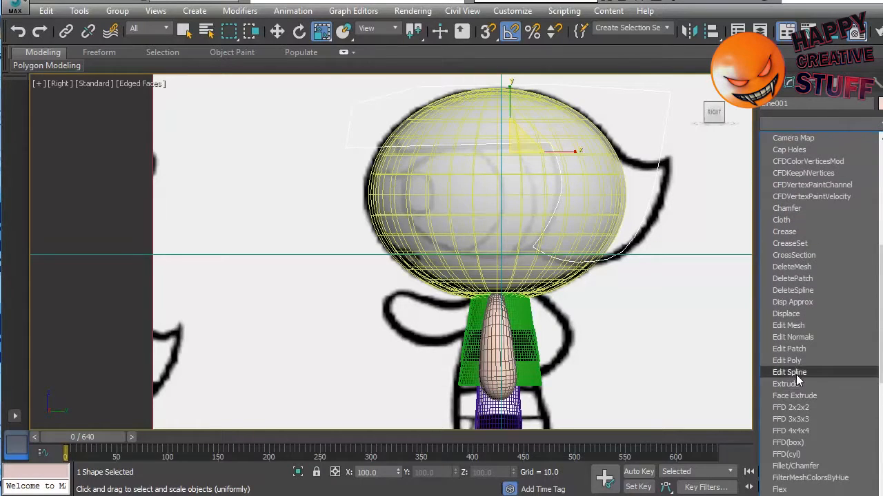
pyautogui.click(783, 384)
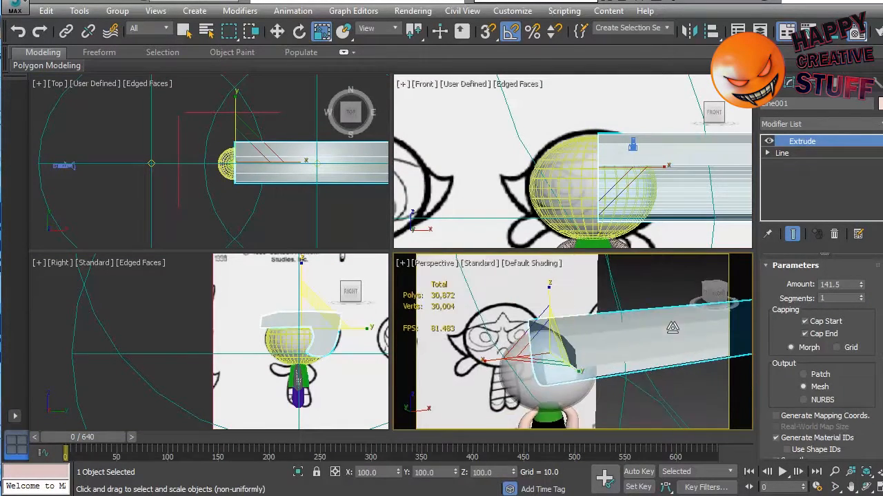
pyautogui.click(277, 31)
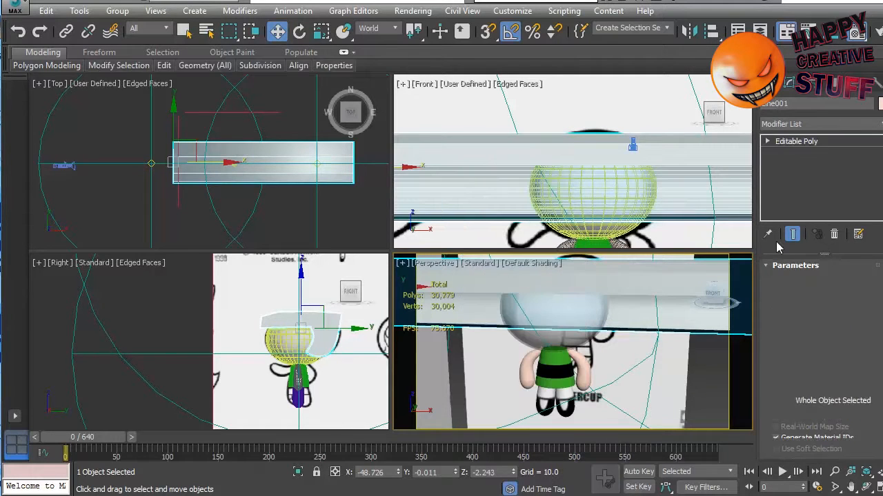
# Create a Compound Boolean on the slab, adding the head copy as an operand.
pyautogui.click(783, 104)
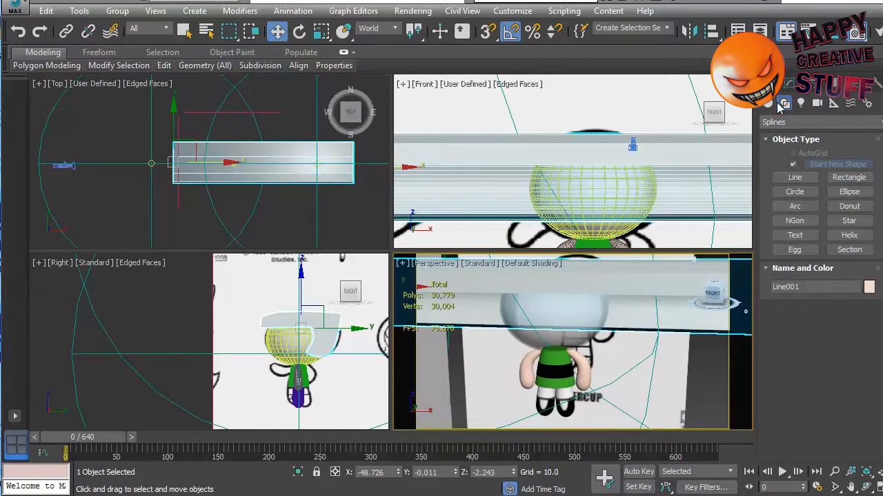
pyautogui.click(784, 103)
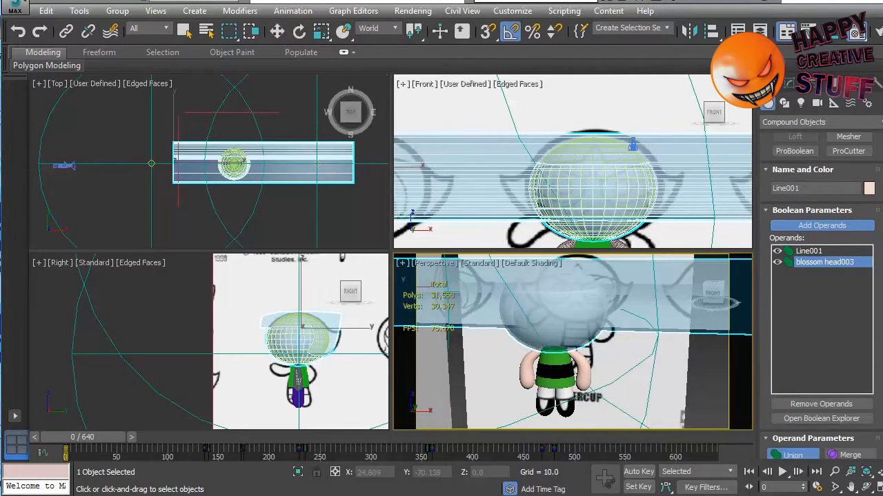
pyautogui.click(792, 381)
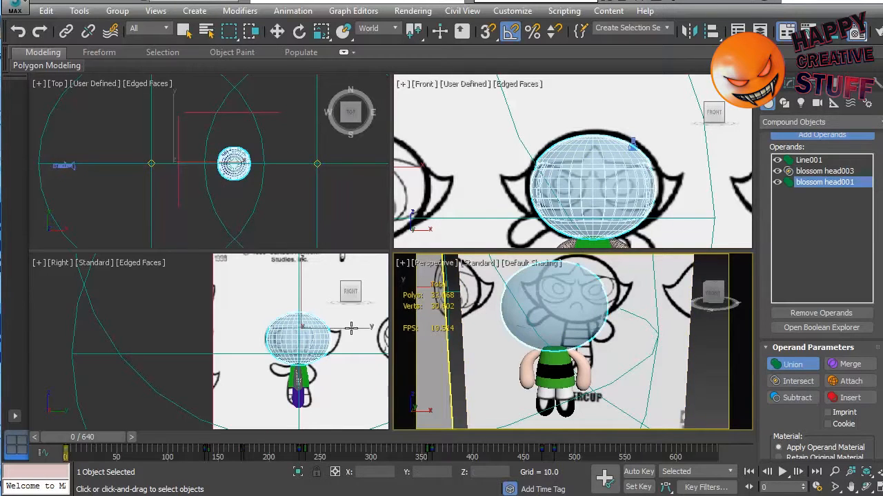
# Adjust the operands, undo and redo the intersection, and set the lower-left viewport to Right.
pyautogui.click(798, 381)
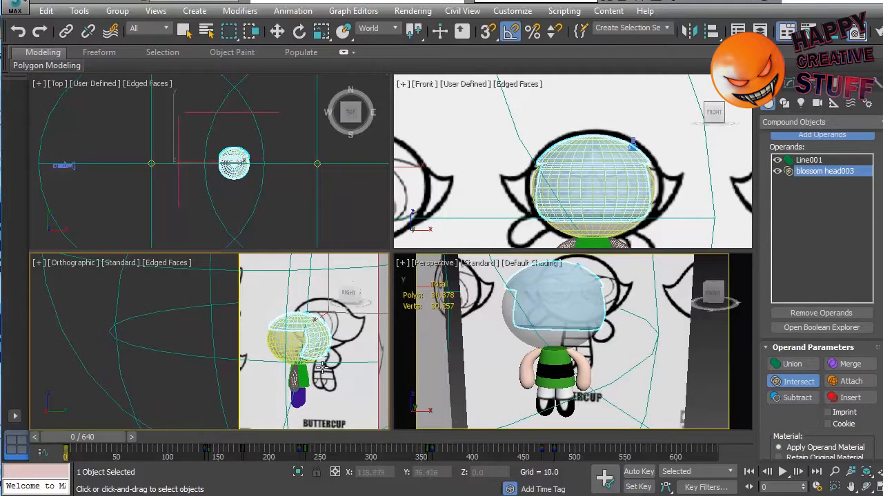
pyautogui.click(792, 363)
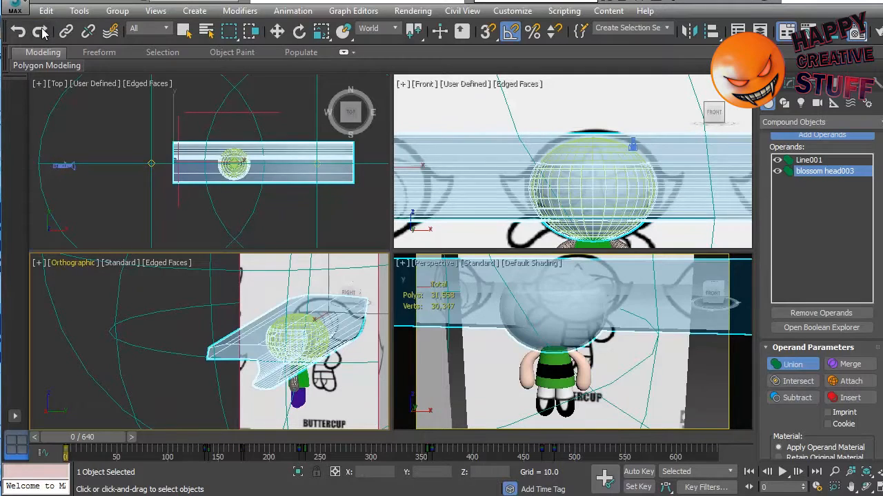
pyautogui.click(72, 262)
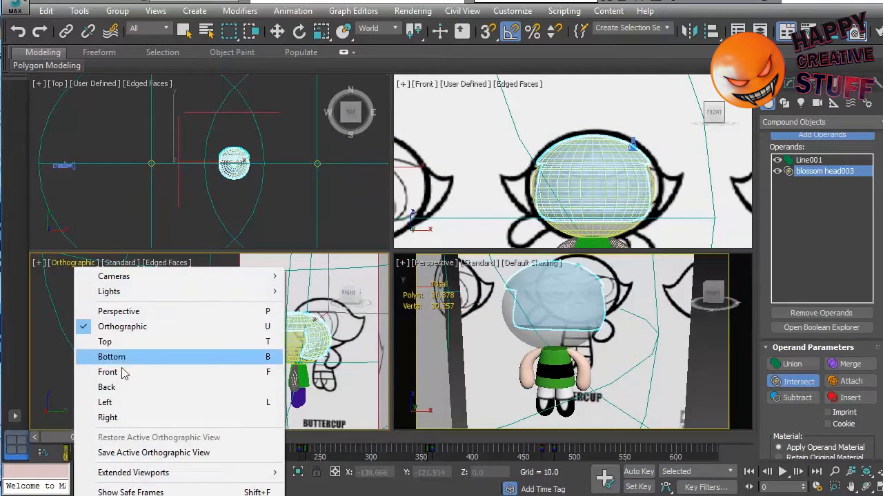
pyautogui.click(107, 417)
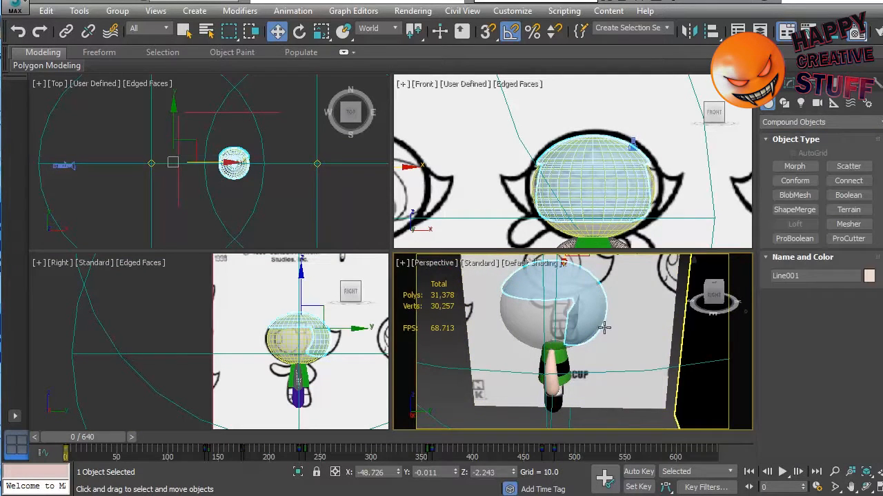
# Convert the Boolean hair cap to Editable Poly and orbit the Perspective view around it.
pyautogui.rightClick(605, 327)
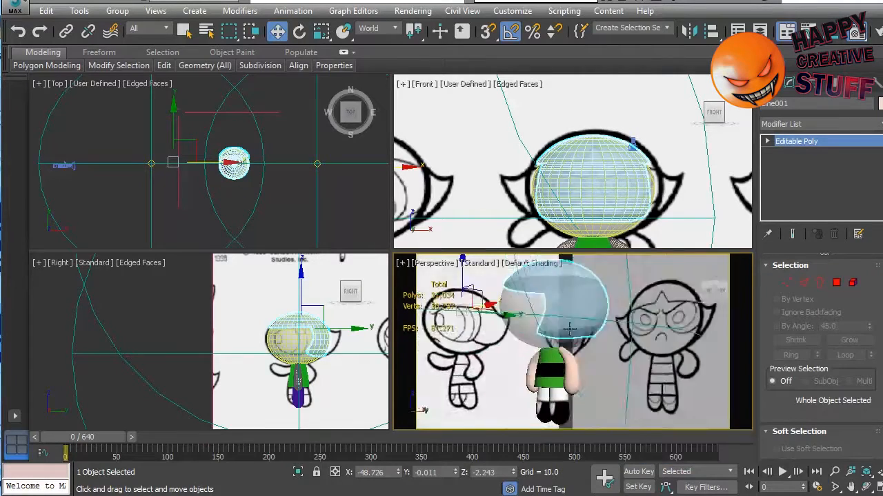
pyautogui.moveTo(569, 331); pyautogui.dragTo(462, 366)
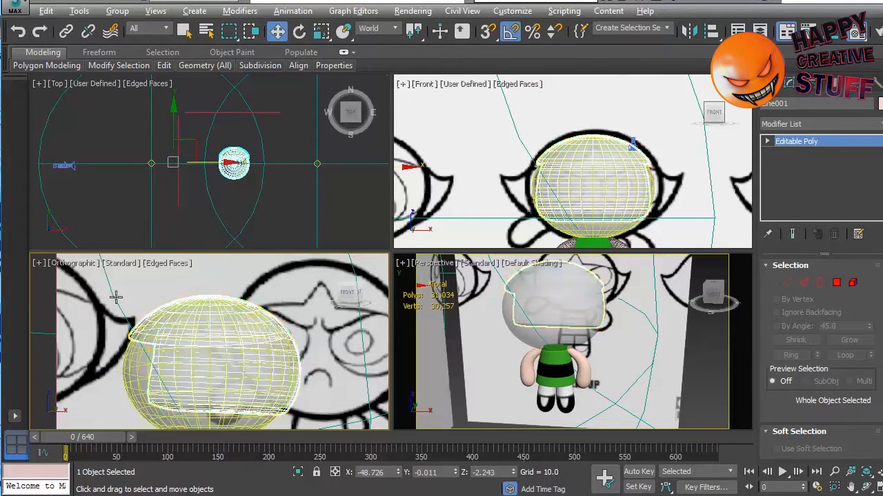
pyautogui.click(73, 262)
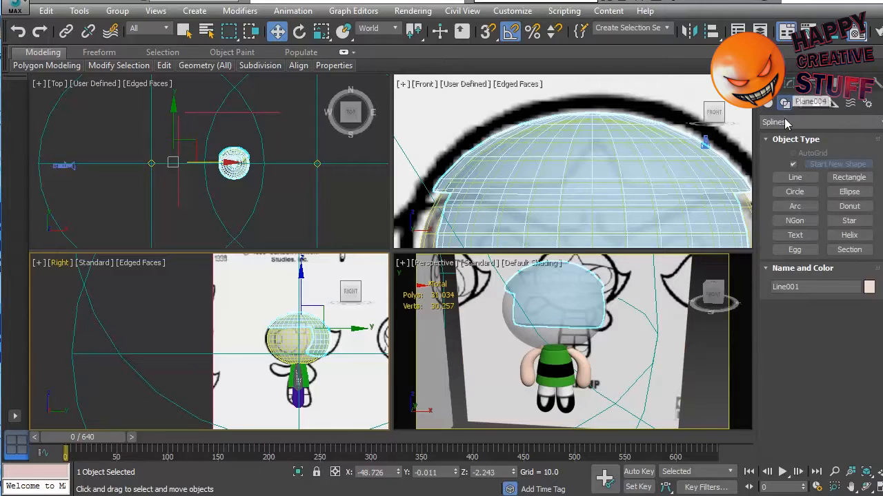
# Draw a closed triangular spline in the Front view and extrude it into a prism.
pyautogui.click(795, 177)
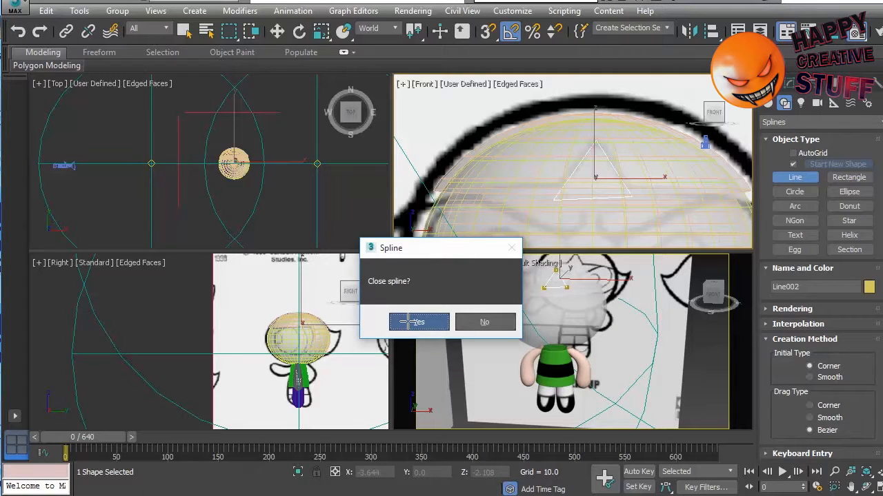
pyautogui.click(418, 322)
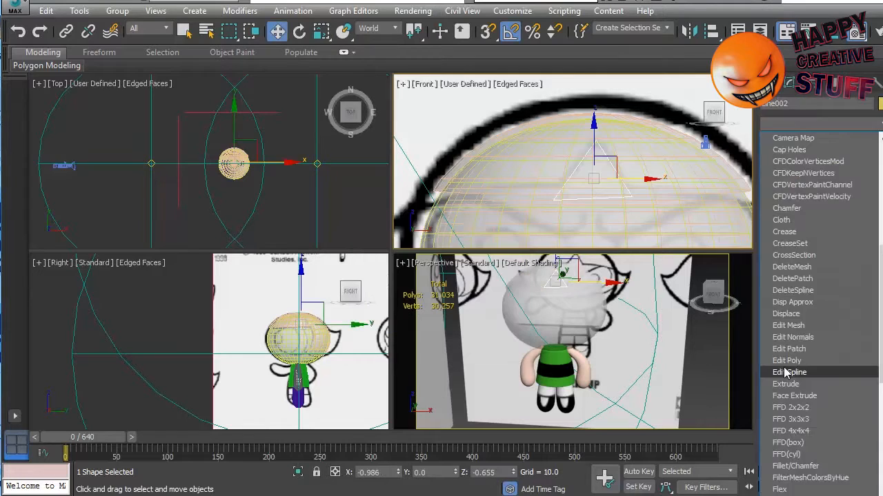
pyautogui.scroll(-3)
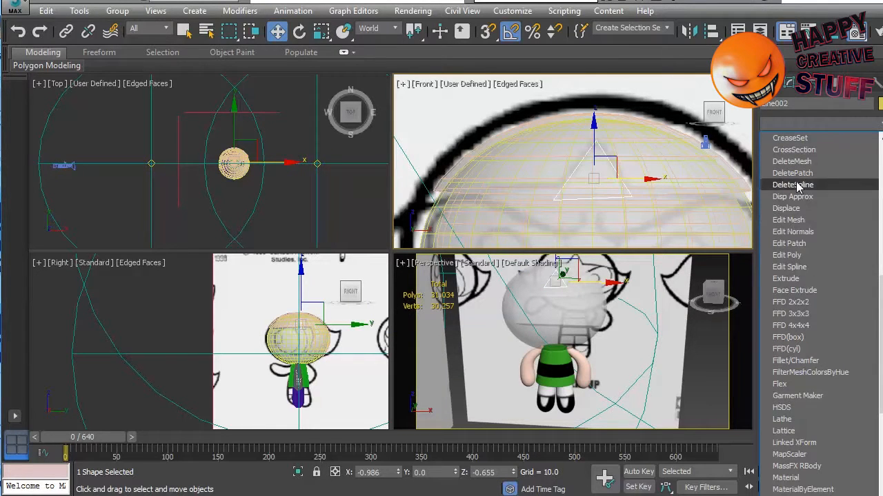
pyautogui.click(789, 278)
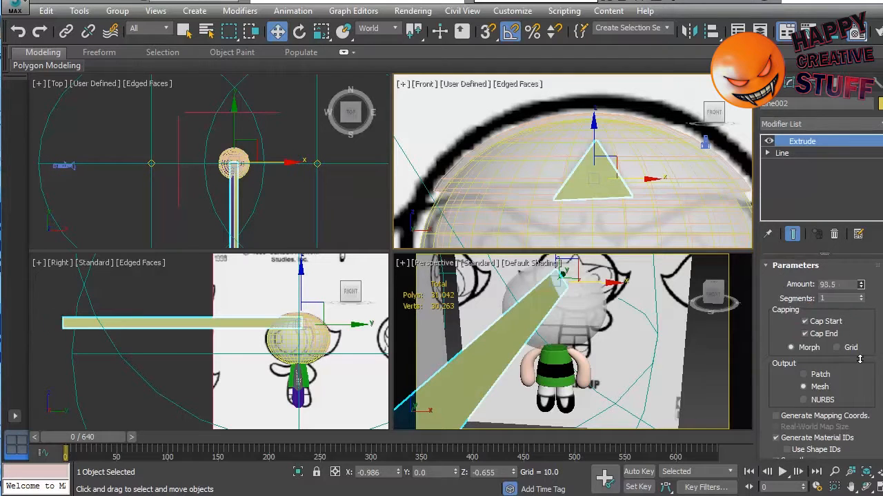
# Set the triangular prism's Extrude Amount to 13.5.
pyautogui.write('13.5')
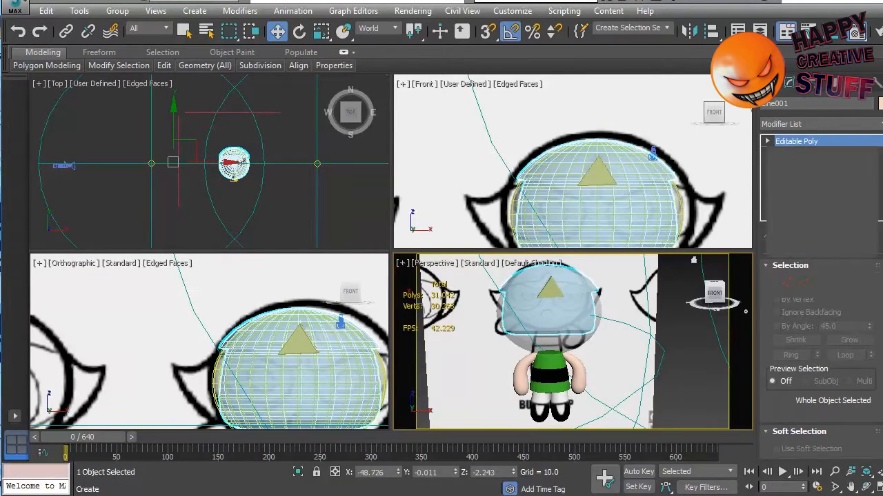
# Start a Compound Boolean on the hair cap and add Line002 as an operand.
pyautogui.click(783, 103)
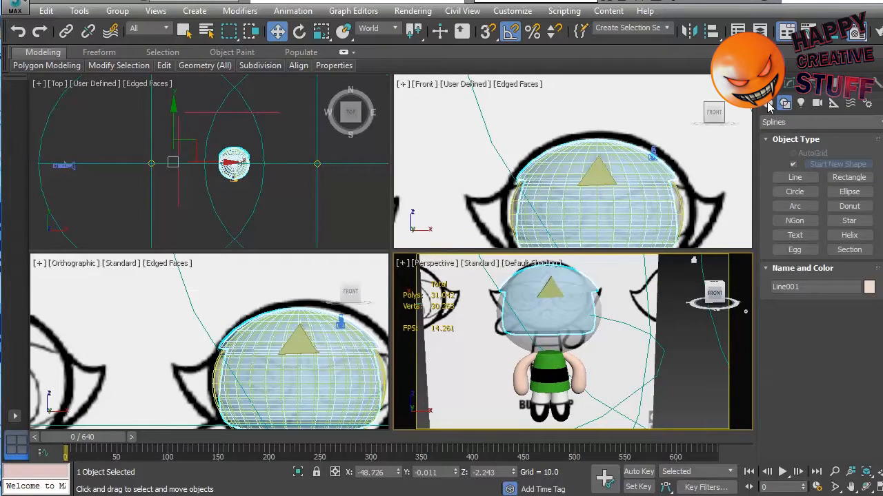
pyautogui.click(848, 195)
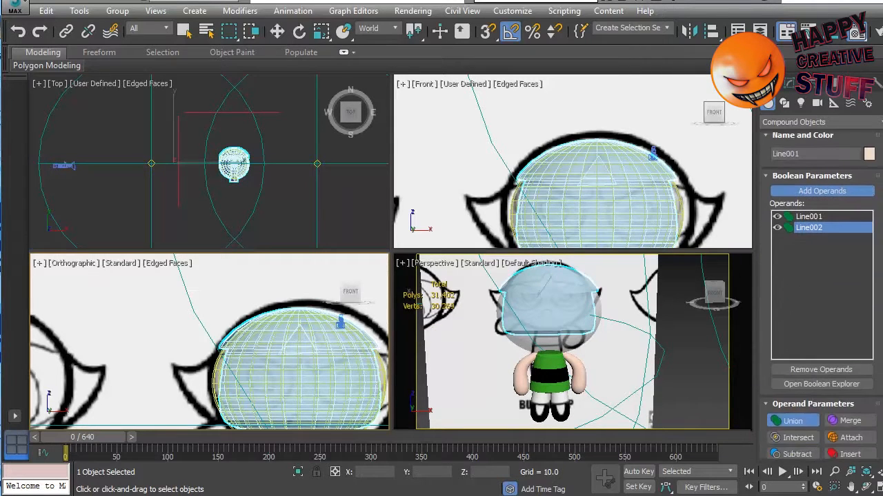
pyautogui.click(797, 453)
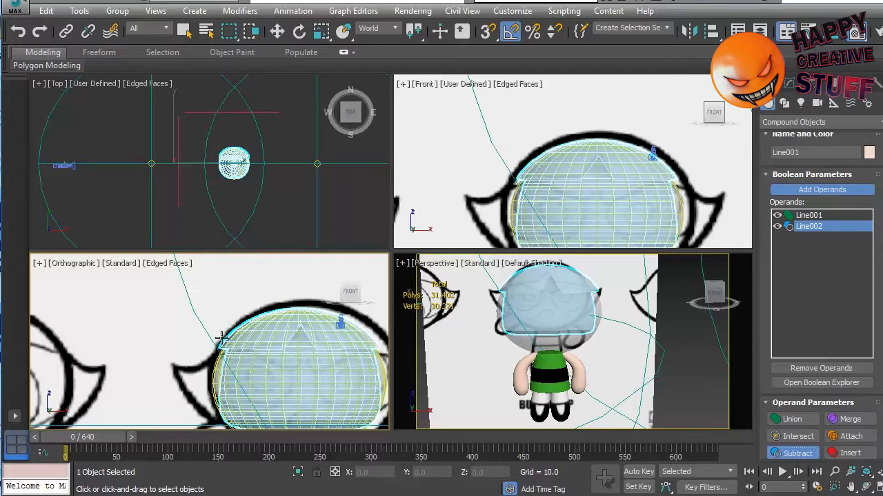
# Convert the notched Boolean Line001 cap to Editable Poly from the quad menu.
pyautogui.rightClick(228, 345)
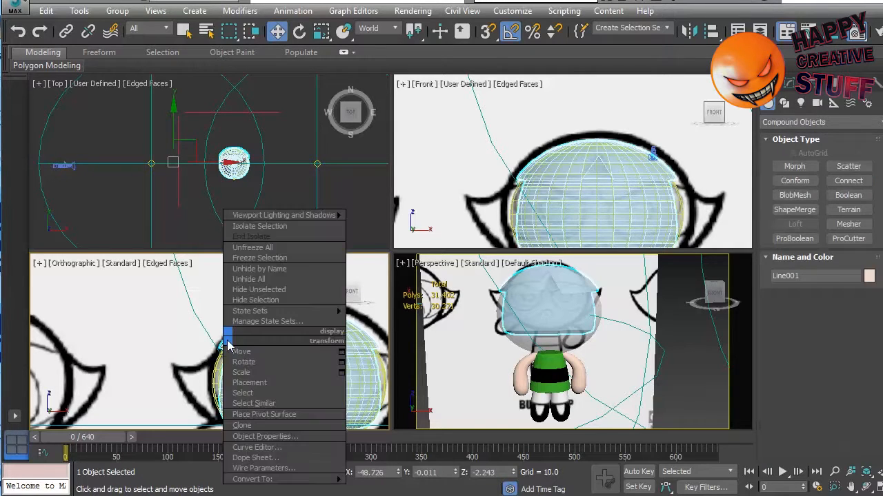
pyautogui.click(251, 479)
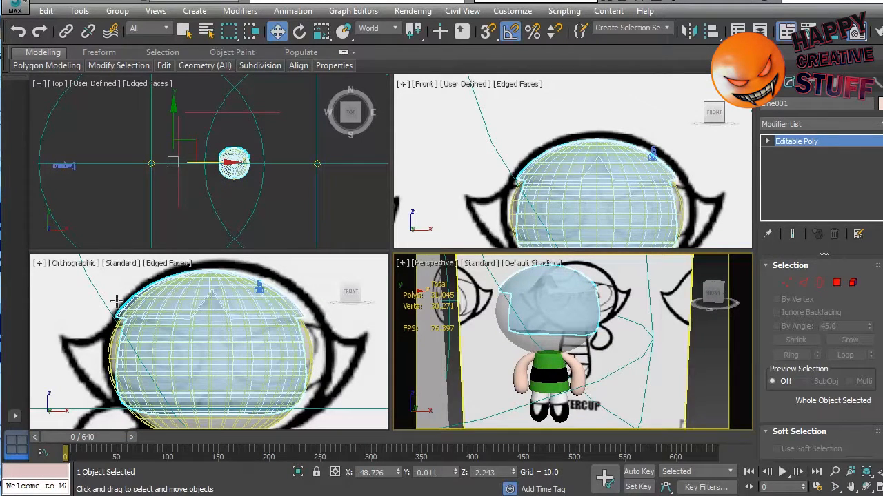
pyautogui.rightClick(117, 304)
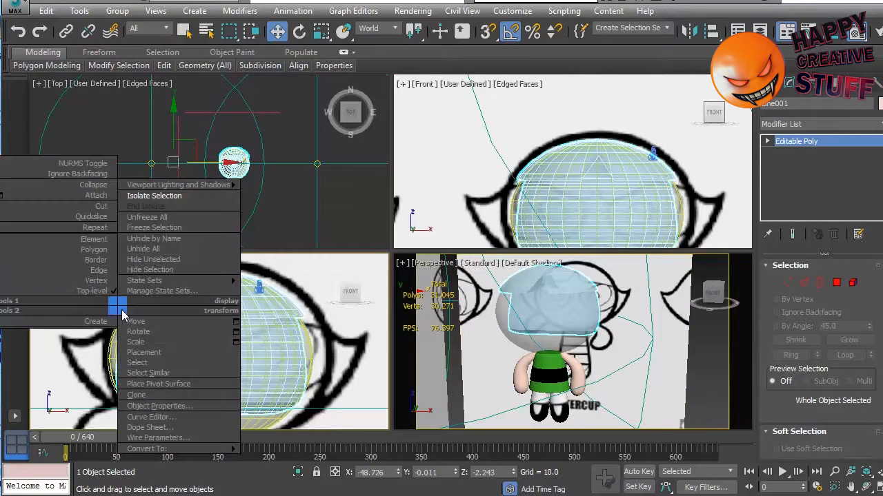
pyautogui.click(155, 195)
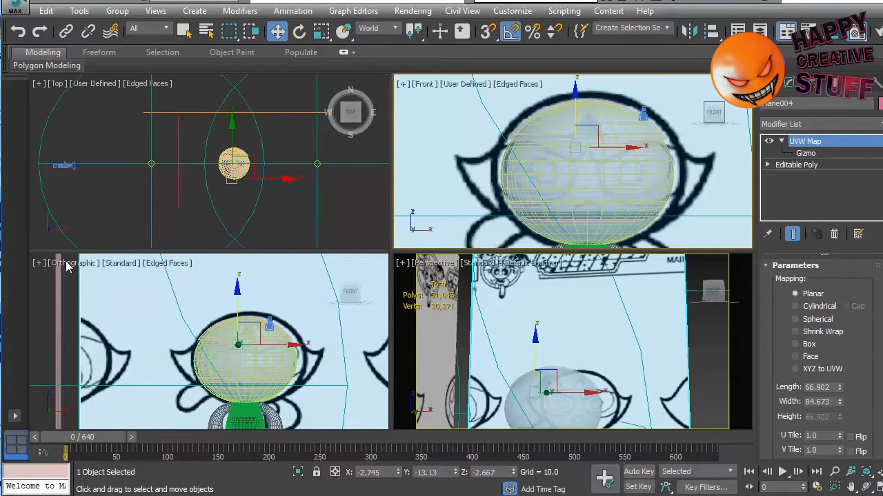
# Switch the Orthographic viewport to the Right view.
pyautogui.click(69, 263)
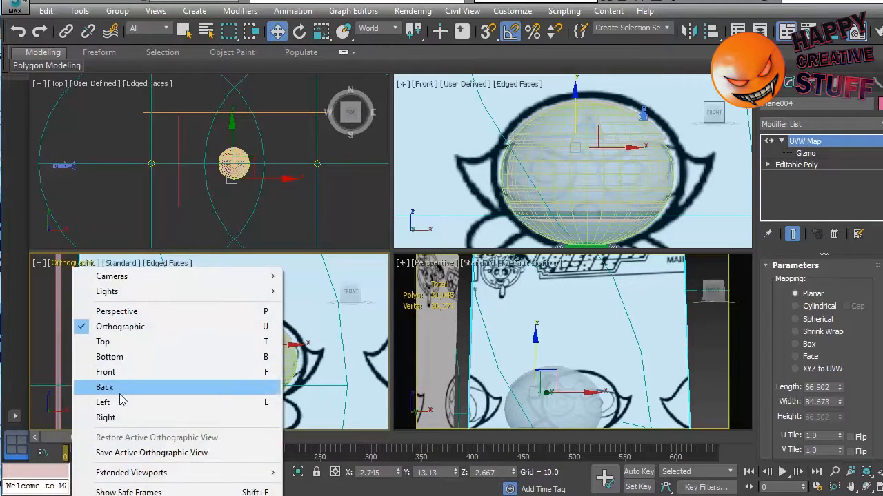
pyautogui.click(105, 417)
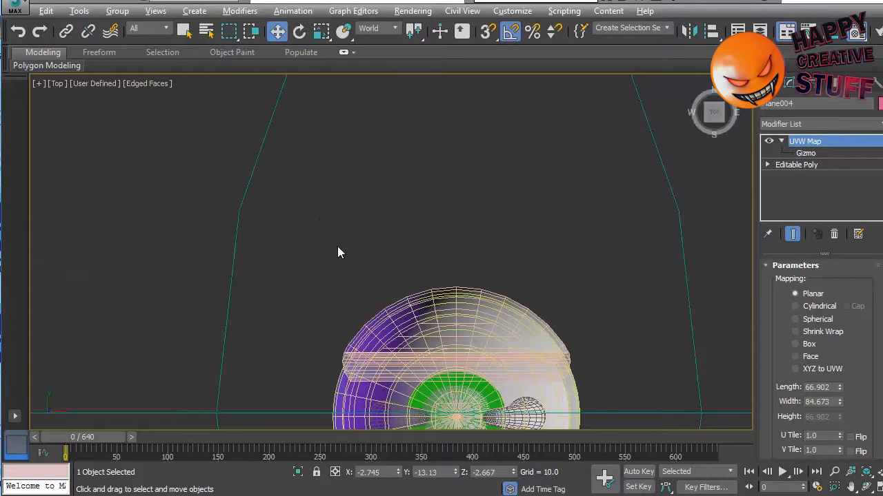
pyautogui.moveTo(297, 195)
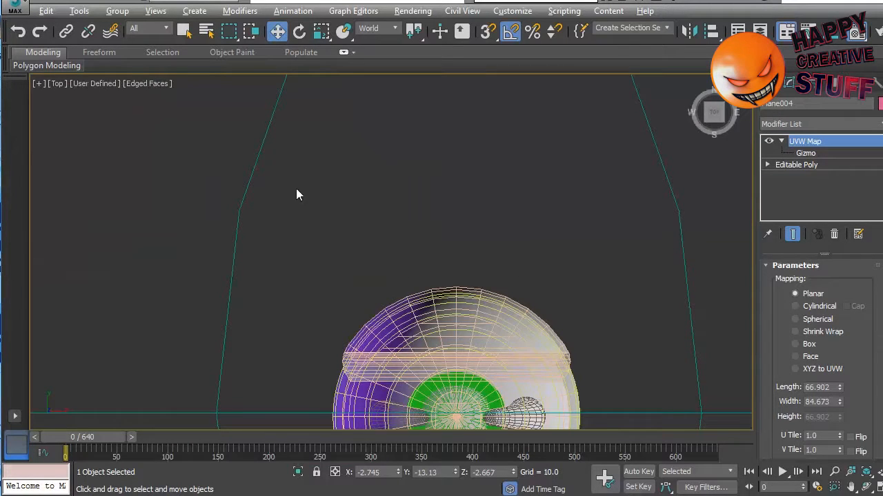
pyautogui.moveTo(679, 209)
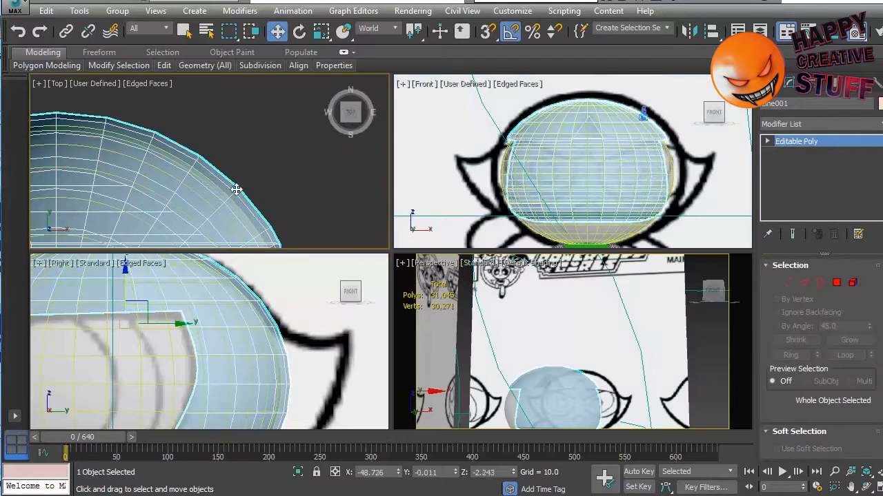
# Select side vertices of the hair cap and drag them outward in Top view into a pointed spike.
pyautogui.click(786, 283)
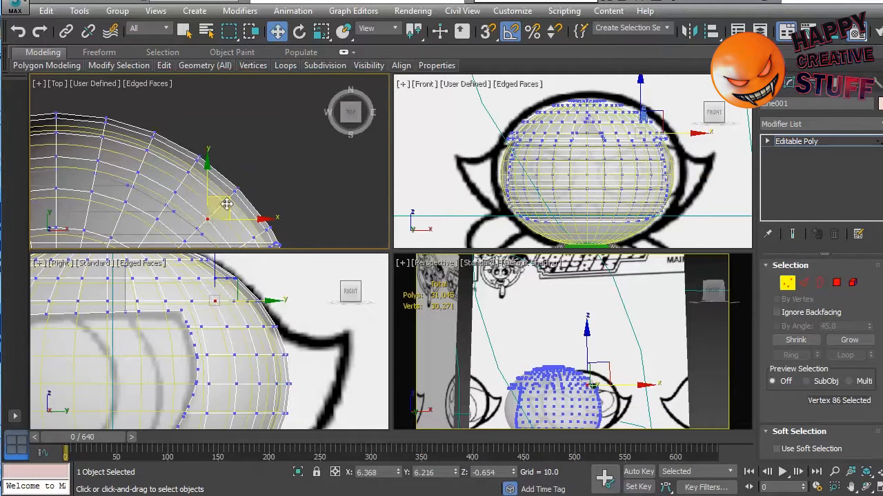
pyautogui.click(226, 200)
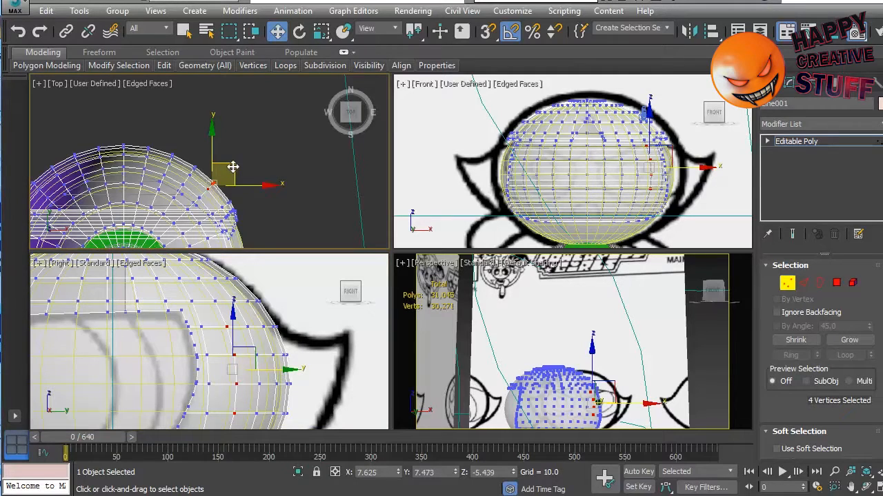
pyautogui.moveTo(234, 172); pyautogui.dragTo(262, 155)
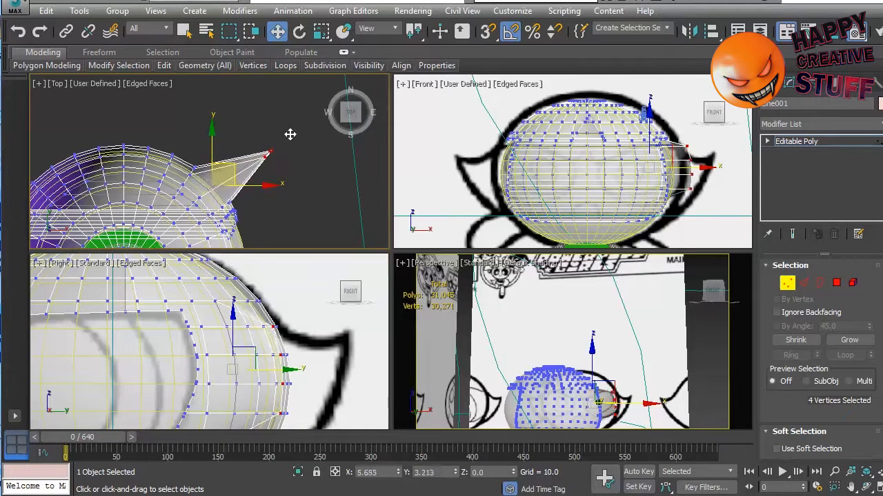
pyautogui.moveTo(265, 155); pyautogui.dragTo(300, 145)
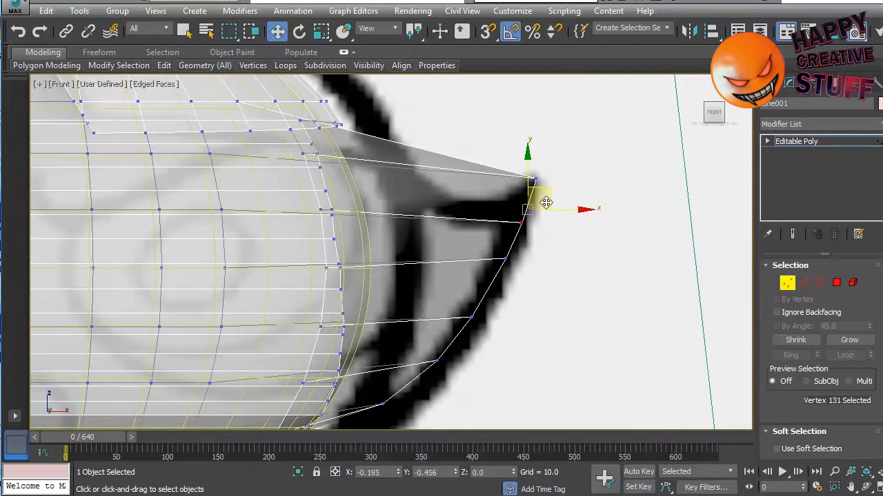
# Zoom the viewport while sweeping the spike along the reference hair curl.
pyautogui.scroll(-3)
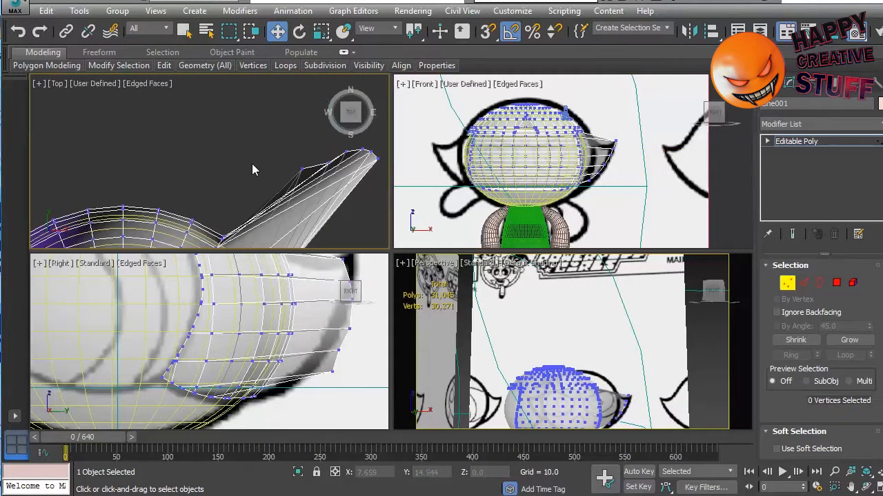
# Select a spike vertex in the Right view and move it onto the hair outline.
pyautogui.click(301, 169)
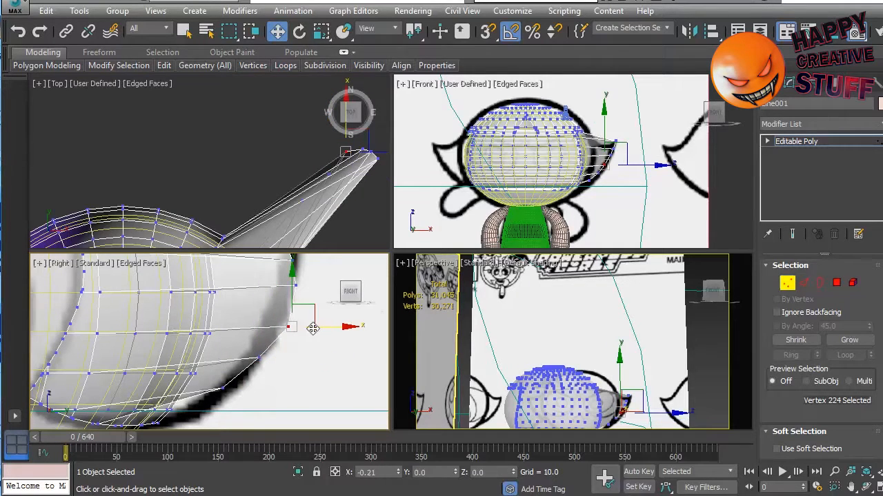
pyautogui.moveTo(314, 328); pyautogui.dragTo(275, 369)
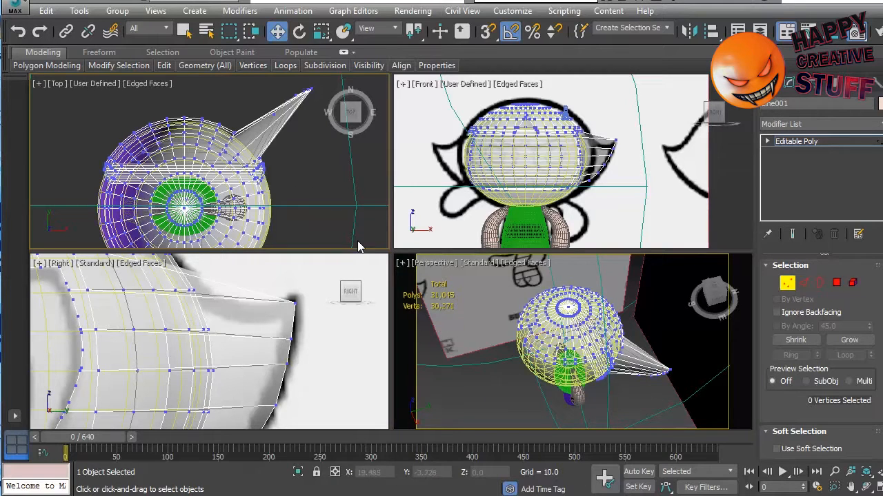
# Move the vertices at the spike's base in Top view to smooth its join with the cap.
pyautogui.moveTo(566, 345); pyautogui.dragTo(637, 313)
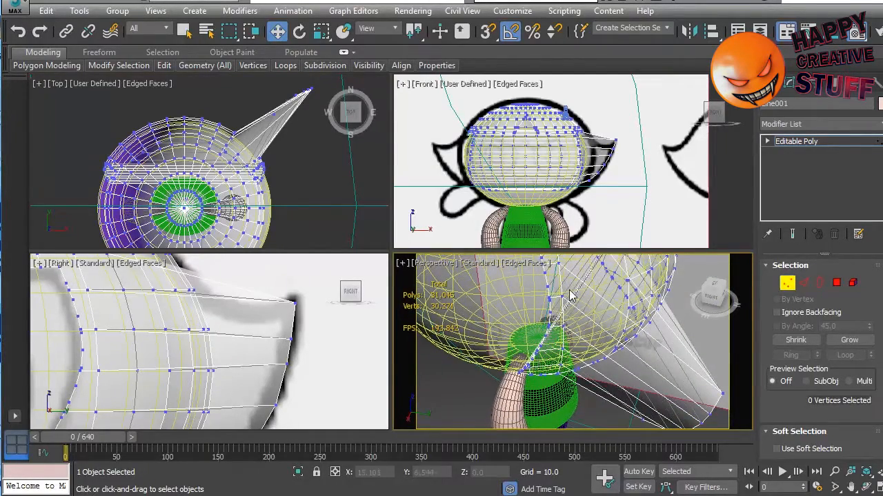
pyautogui.click(559, 297)
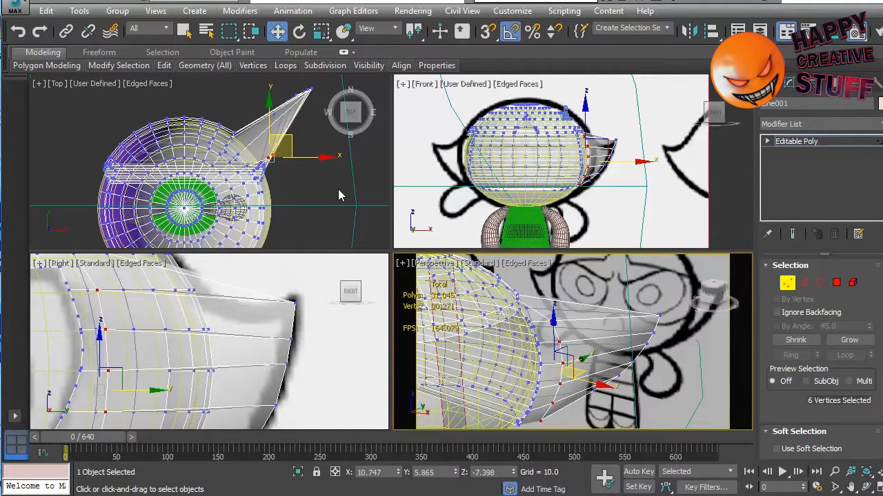
pyautogui.moveTo(443, 122)
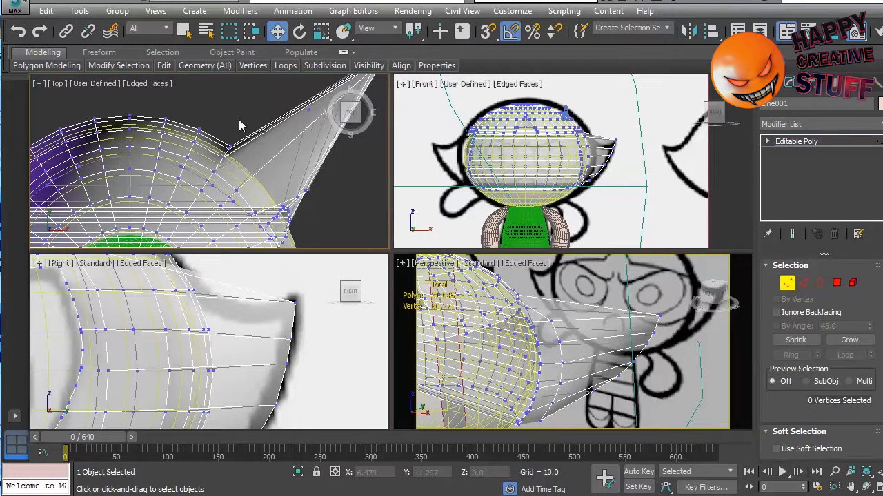
pyautogui.click(238, 141)
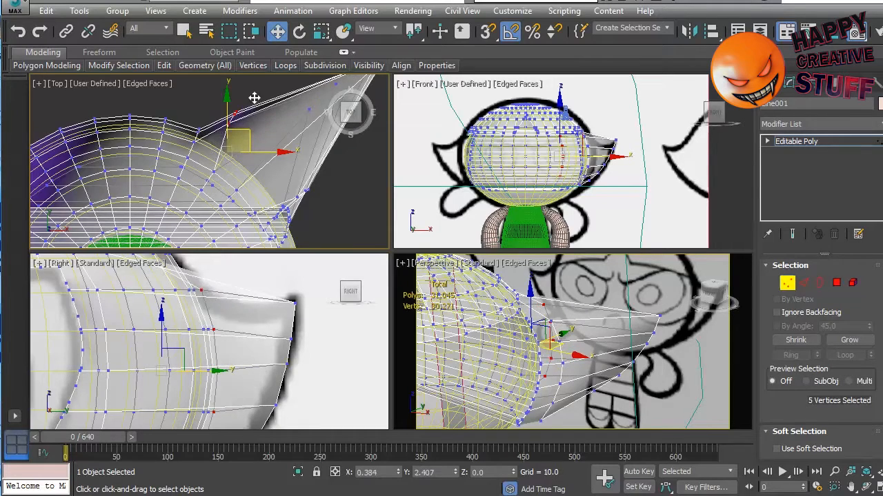
pyautogui.moveTo(253, 96); pyautogui.dragTo(301, 212)
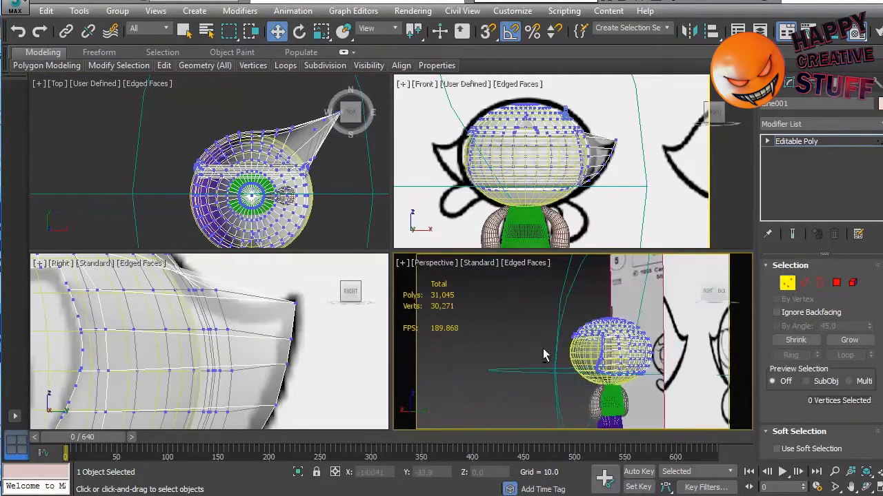
# Isolate the hair cap, view the spike from below, and switch to Edge sub-object mode.
pyautogui.rightClick(545, 355)
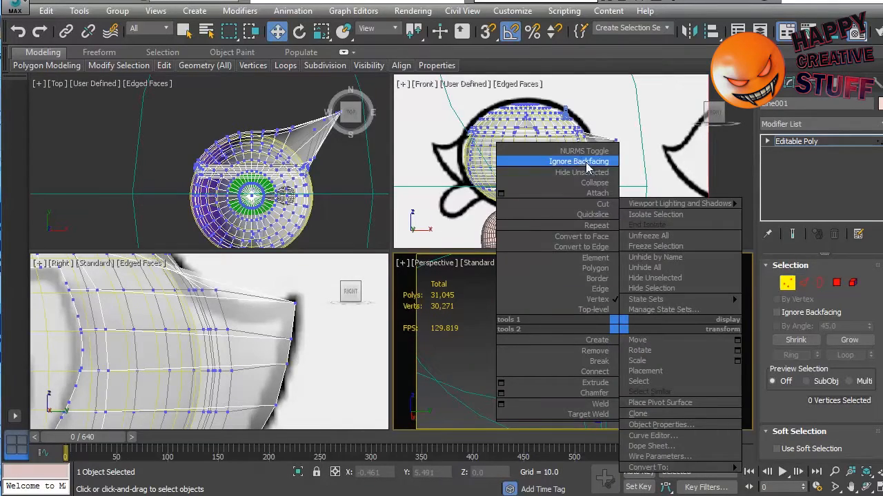
pyautogui.click(579, 161)
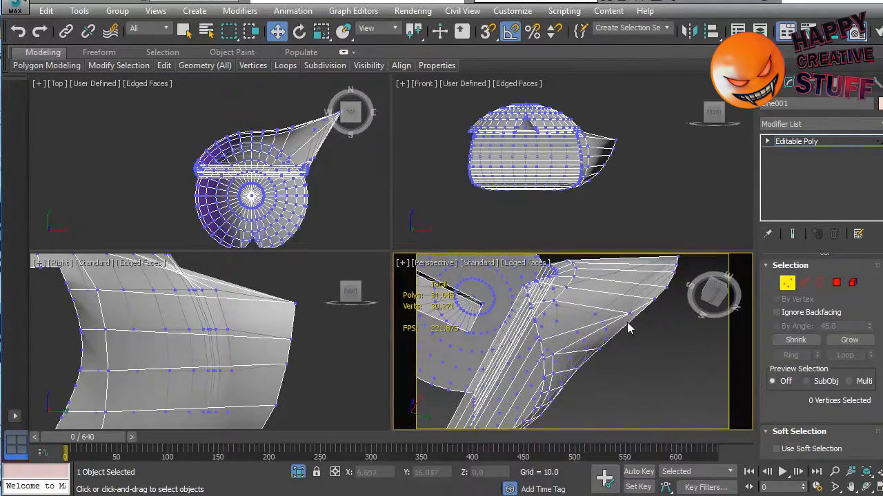
pyautogui.moveTo(628, 328); pyautogui.dragTo(603, 378)
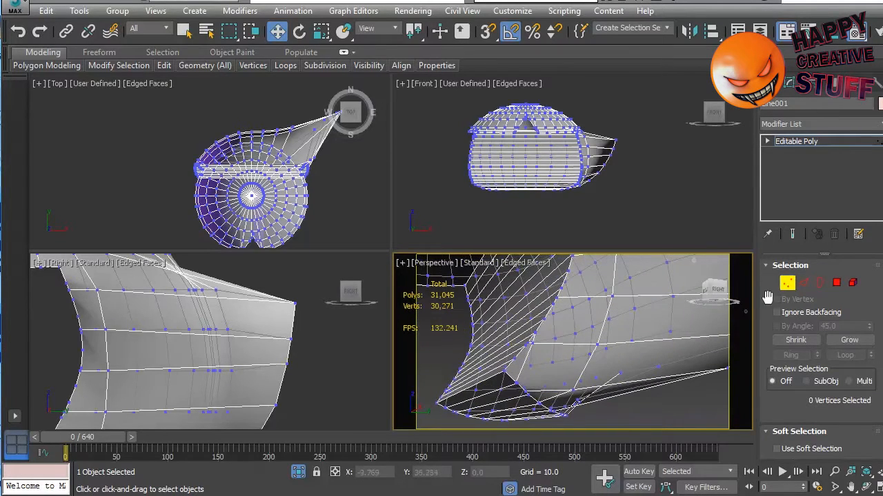
pyautogui.click(804, 283)
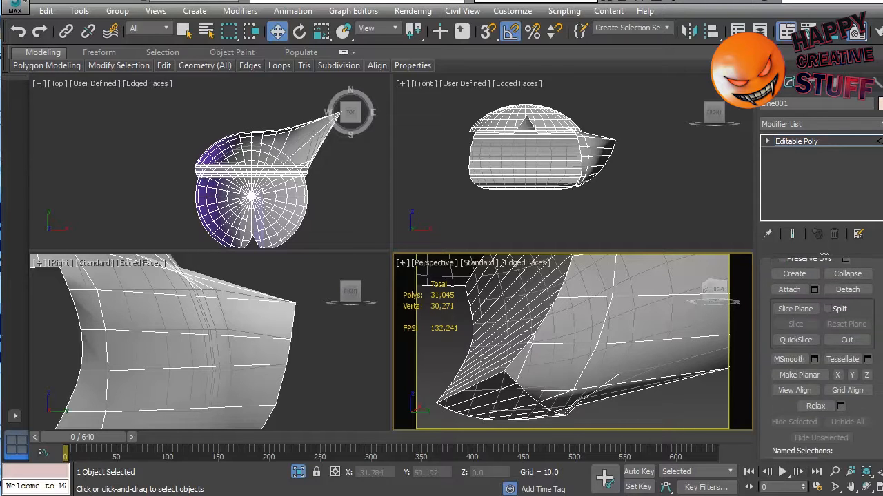
# Cut a new edge across the spike's lower faces and inspect the gap underneath.
pyautogui.scroll(-3)
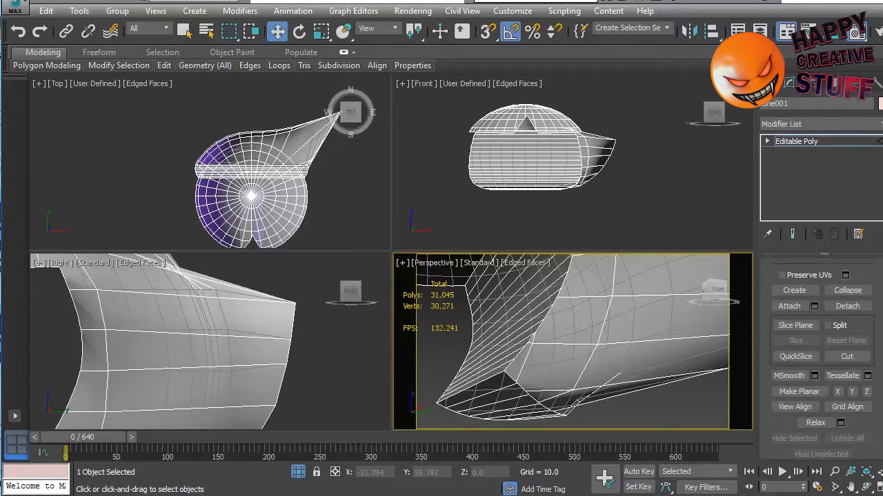
pyautogui.click(846, 356)
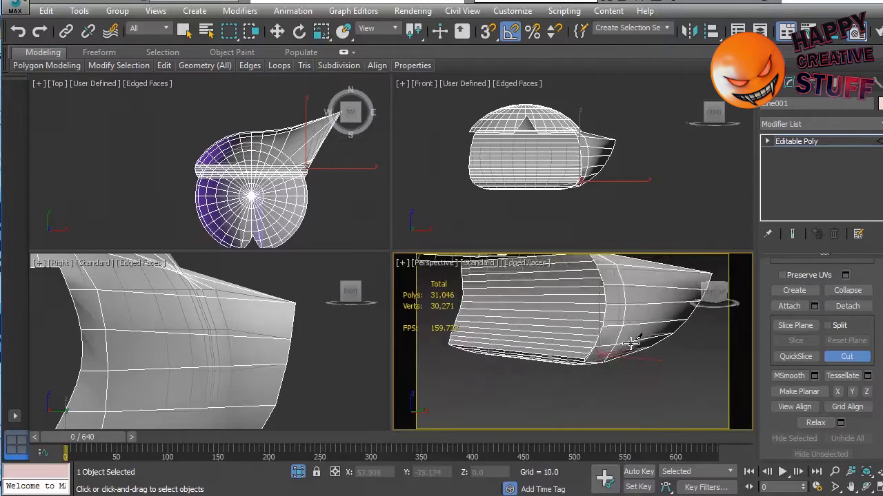
pyautogui.moveTo(630, 342); pyautogui.dragTo(565, 293)
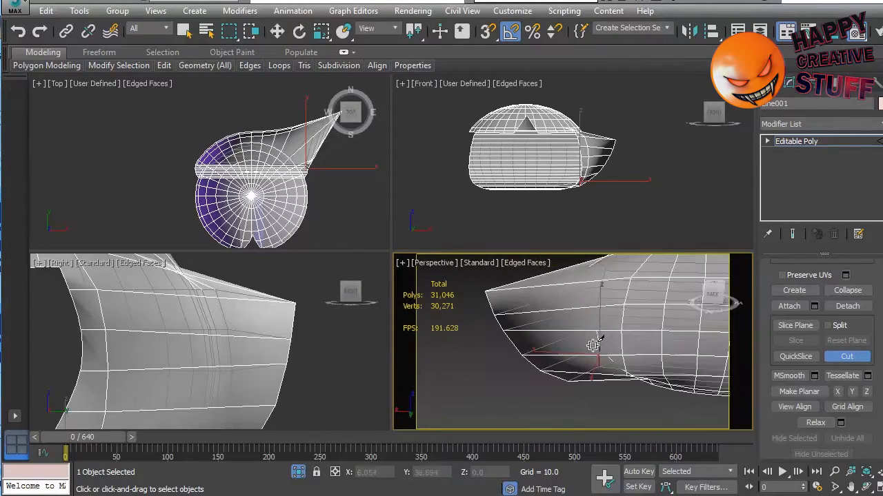
pyautogui.moveTo(593, 345); pyautogui.dragTo(662, 345)
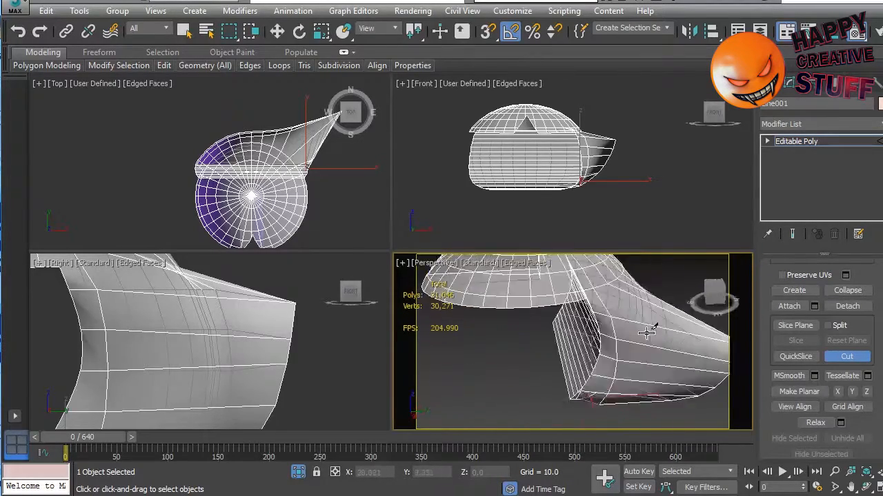
pyautogui.moveTo(648, 331); pyautogui.dragTo(558, 276)
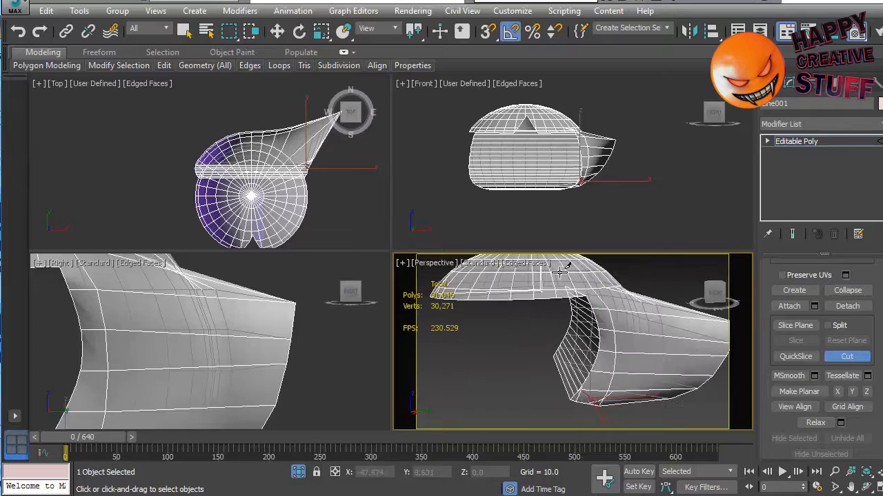